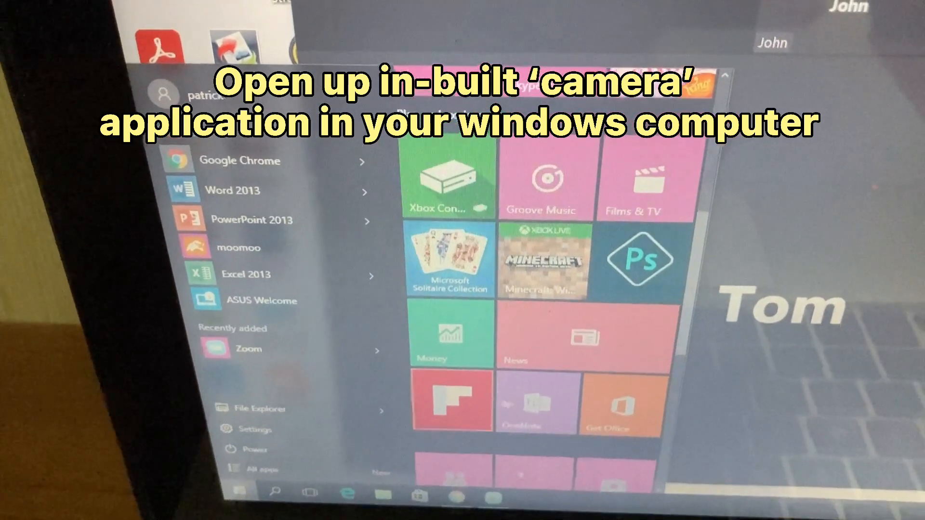
- Scroll the Start menu app list down to find and launch Camera
{"action": "scroll", "scroll_direction": "down", "scroll_amount": 3}
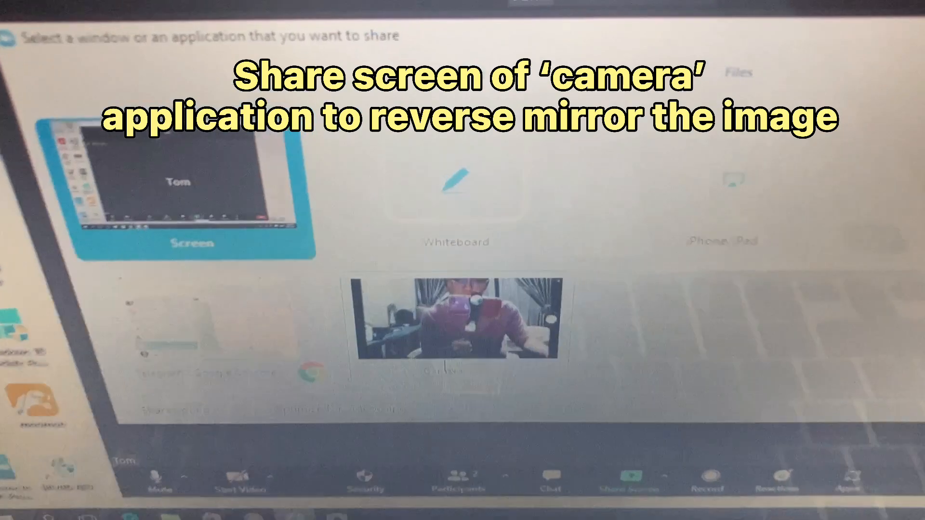
- Select the Camera app window thumbnail as the item to share
{"action": "left_click", "coordinate": [486, 306]}
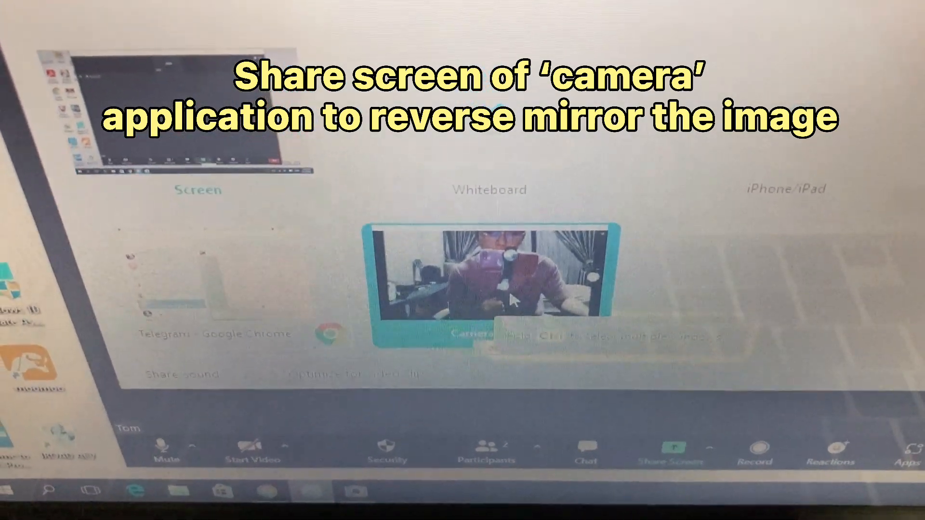